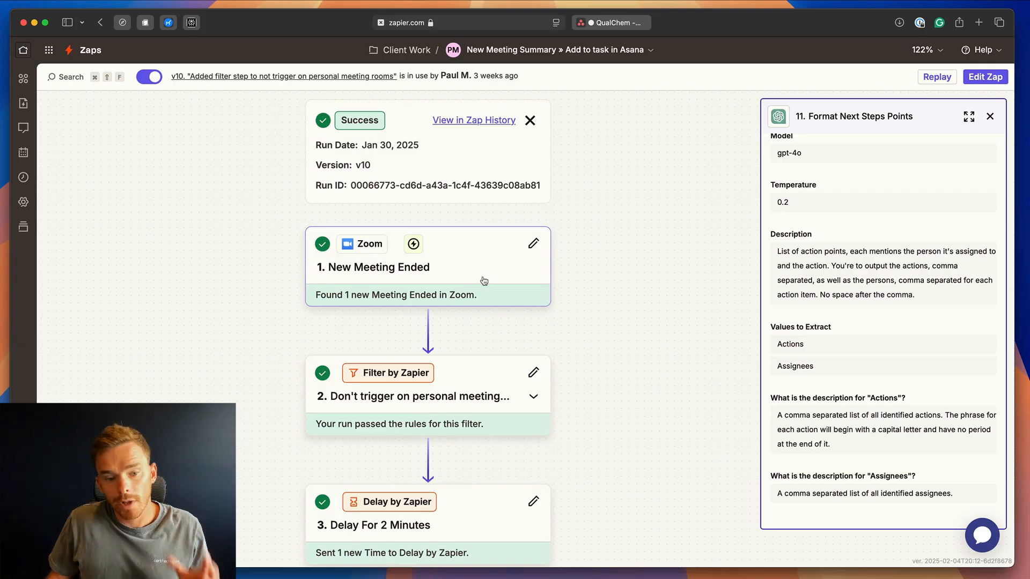
{"action": "mouse_move", "coordinate": [473, 271]}
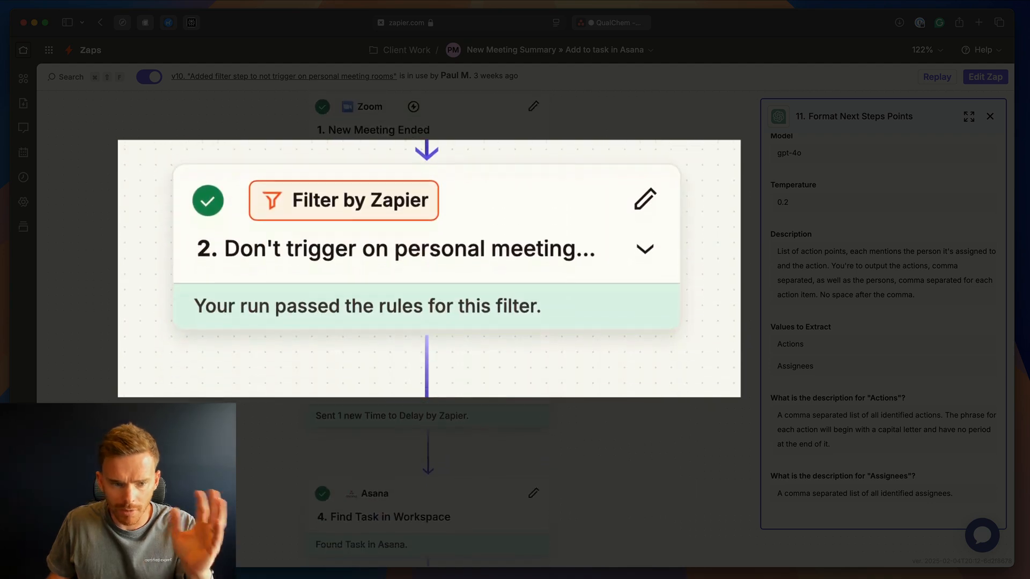
- Scroll the zap run from the Zoom trigger through filters and formatters to step 11, Format Next Steps Points
{"action": "scroll", "scroll_direction": "down", "scroll_amount": 3}
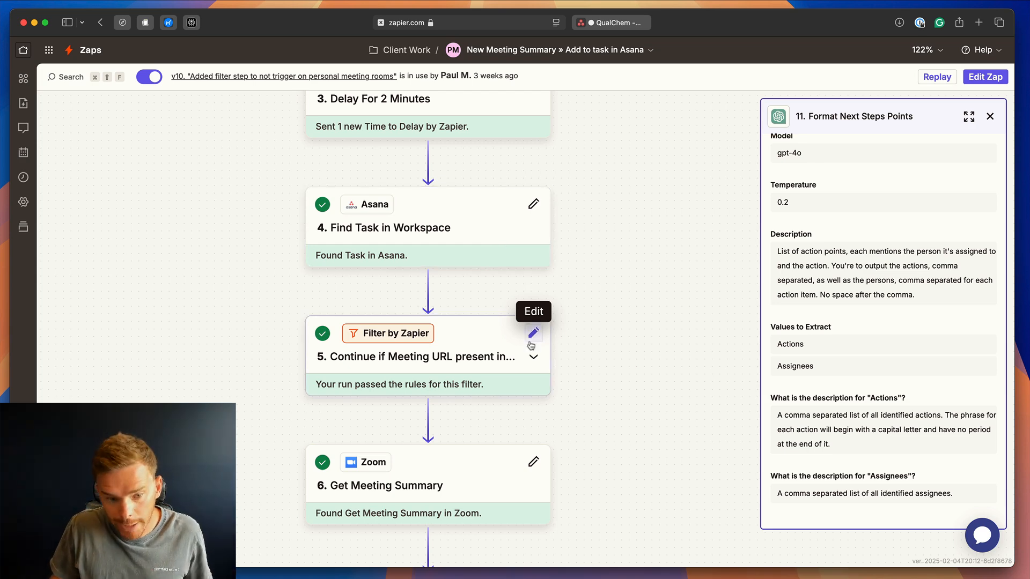
{"action": "scroll", "scroll_direction": "down", "scroll_amount": 3}
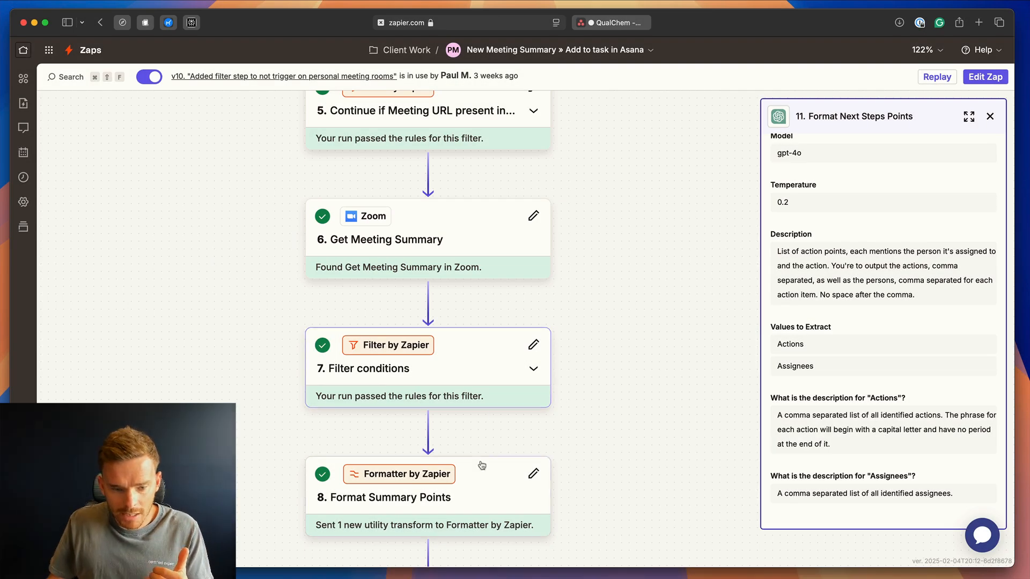
{"action": "scroll", "scroll_direction": "down", "scroll_amount": 3}
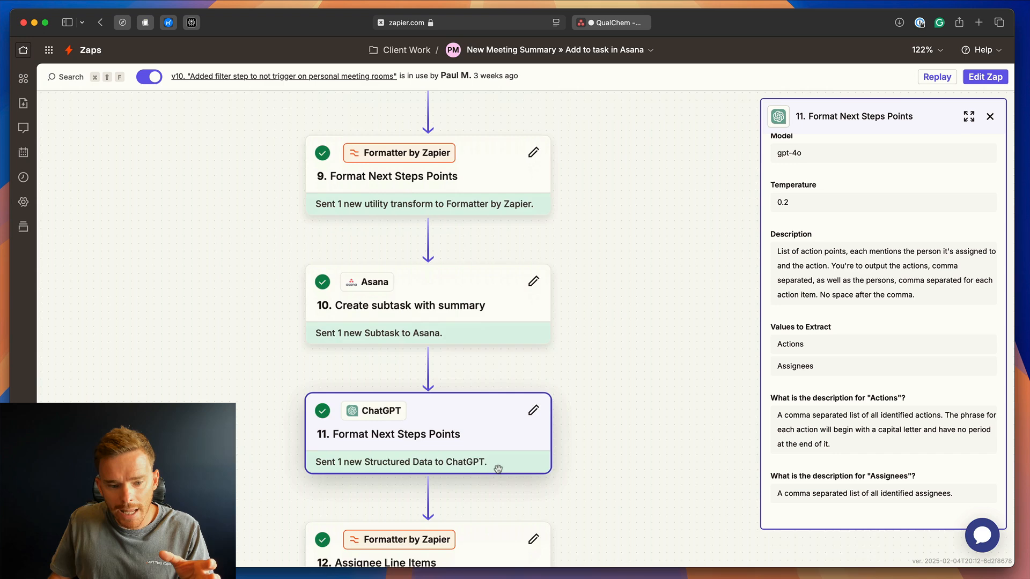
{"action": "scroll", "scroll_direction": "down", "scroll_amount": 3}
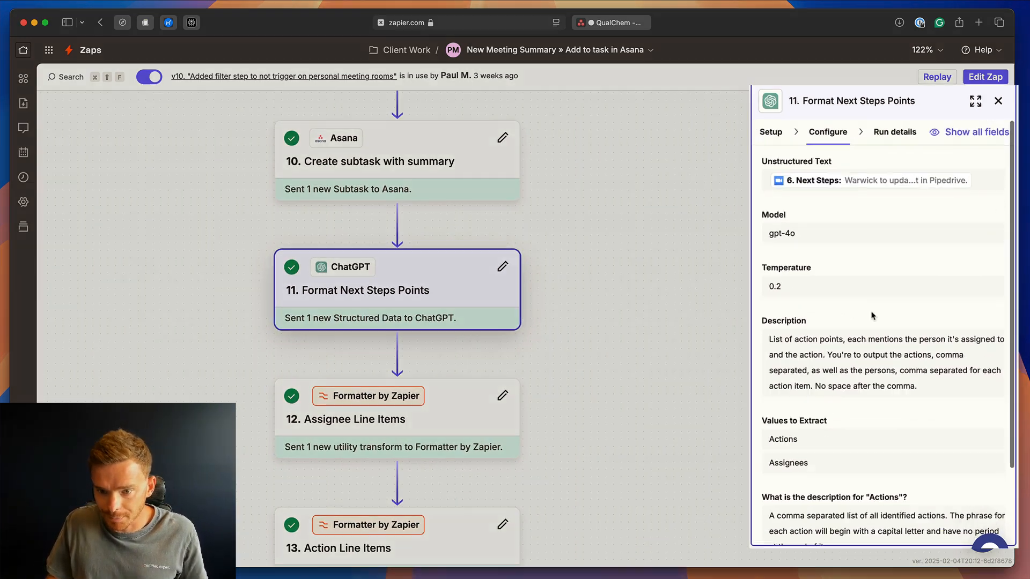
{"action": "left_click", "coordinate": [975, 100]}
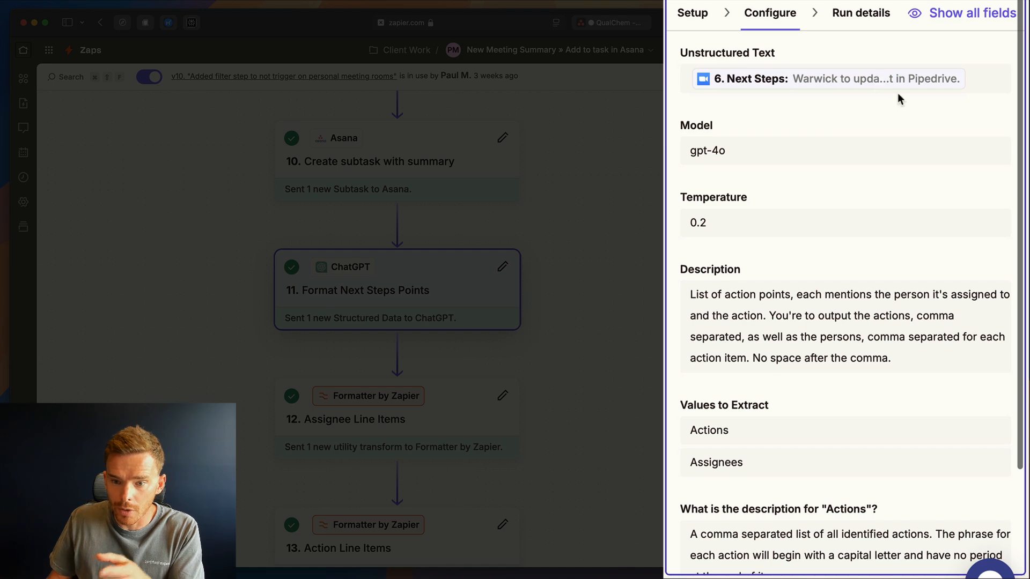
{"action": "scroll", "scroll_direction": "down", "scroll_amount": 3}
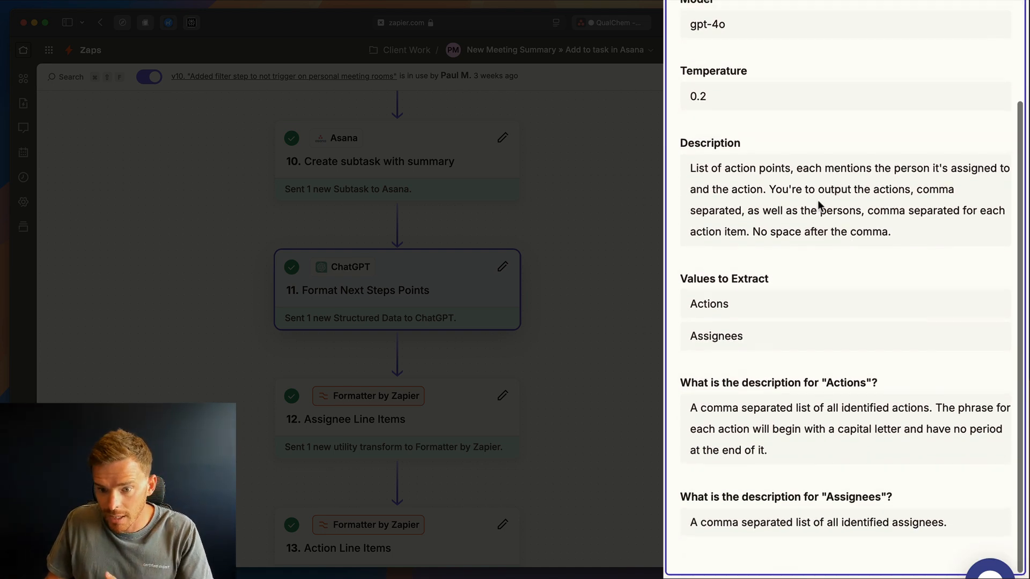
{"action": "mouse_move", "coordinate": [896, 249]}
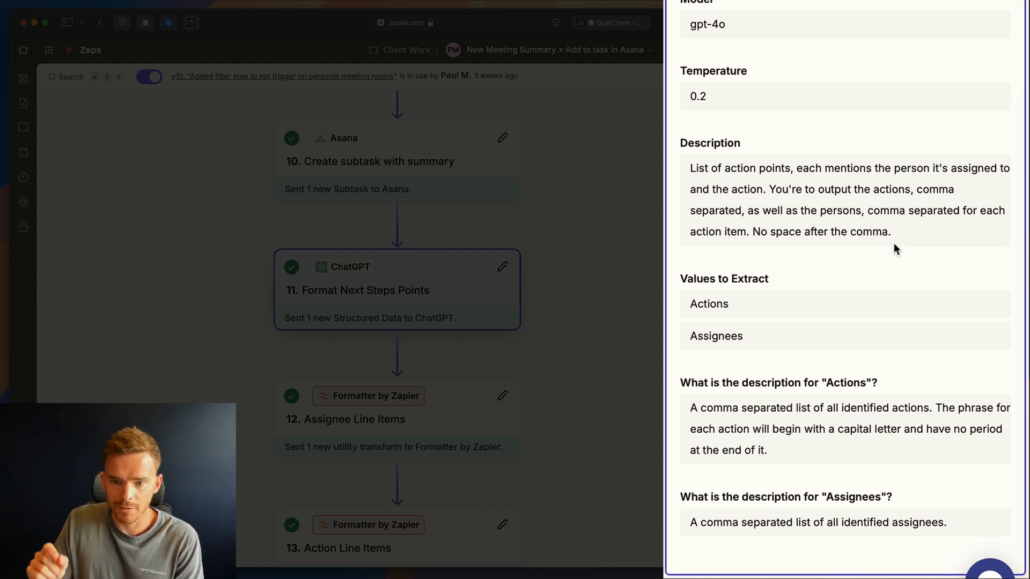
{"action": "mouse_move", "coordinate": [844, 318]}
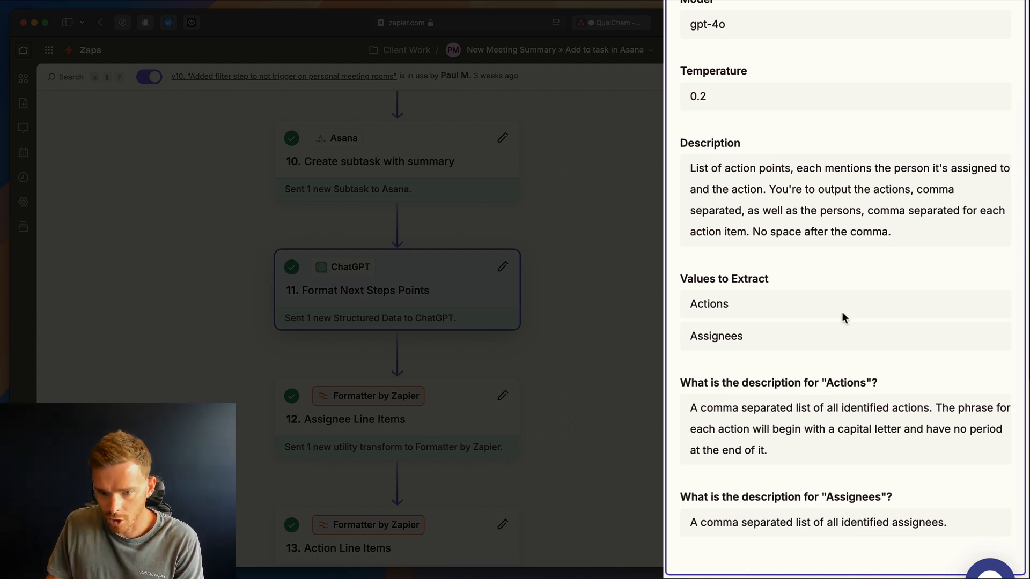
{"action": "mouse_move", "coordinate": [1009, 365]}
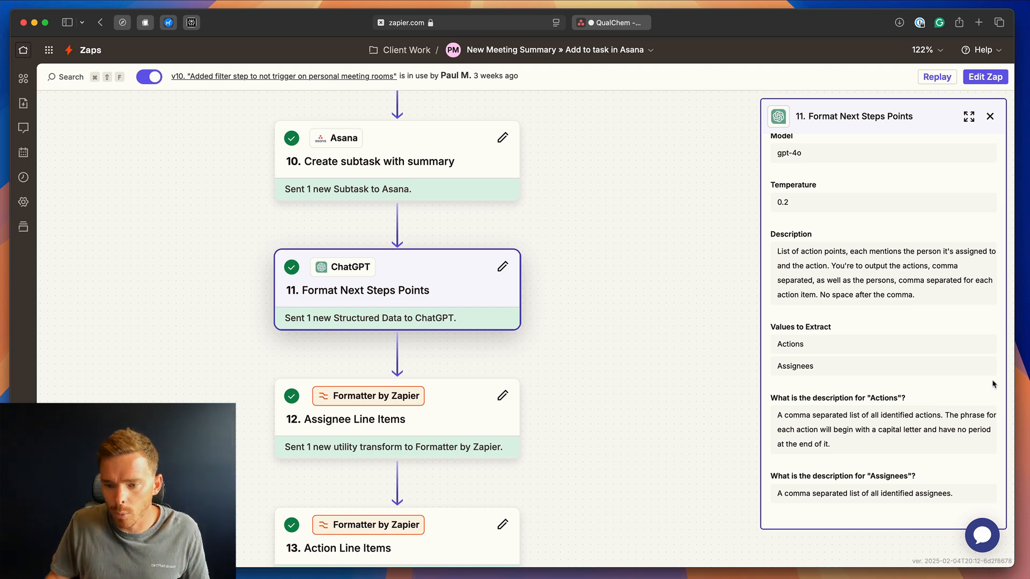
{"action": "mouse_move", "coordinate": [856, 442]}
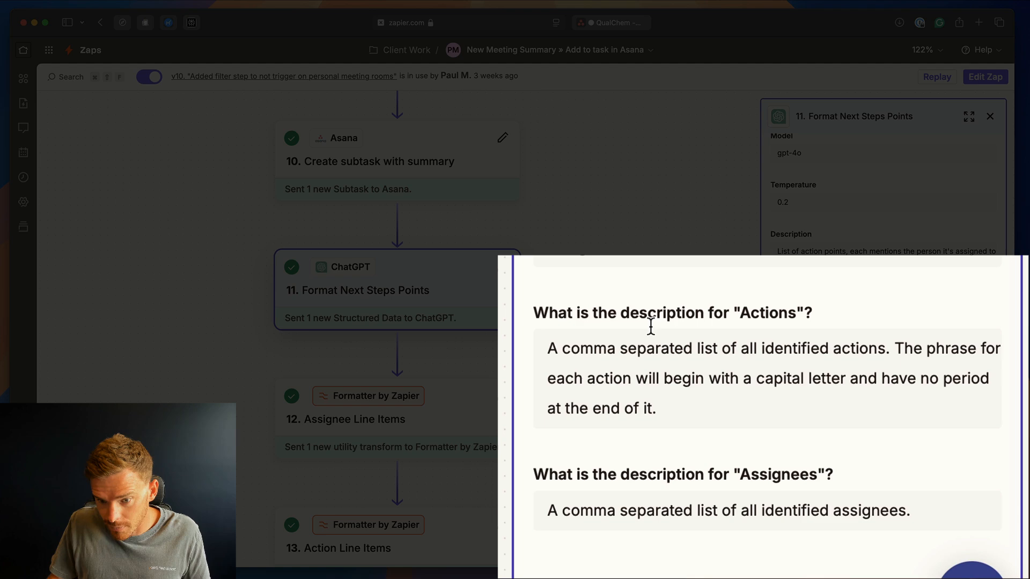
{"action": "mouse_move", "coordinate": [690, 415]}
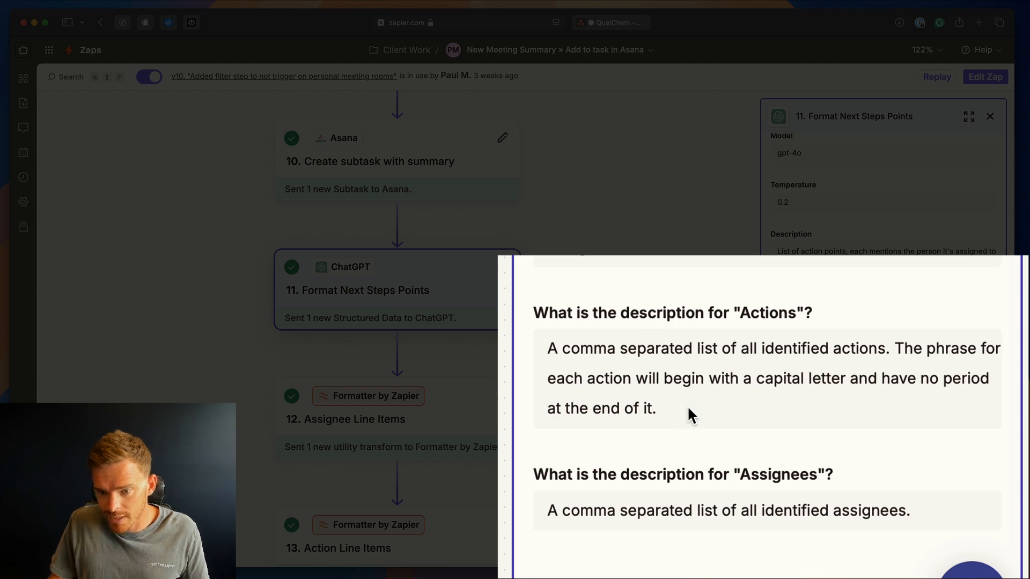
{"action": "mouse_move", "coordinate": [887, 368]}
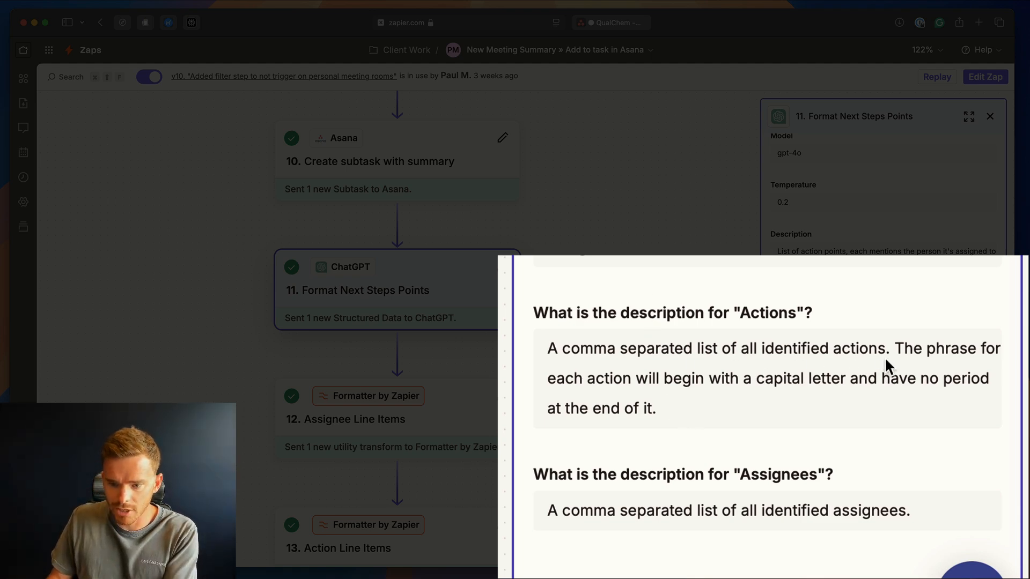
{"action": "mouse_move", "coordinate": [672, 387]}
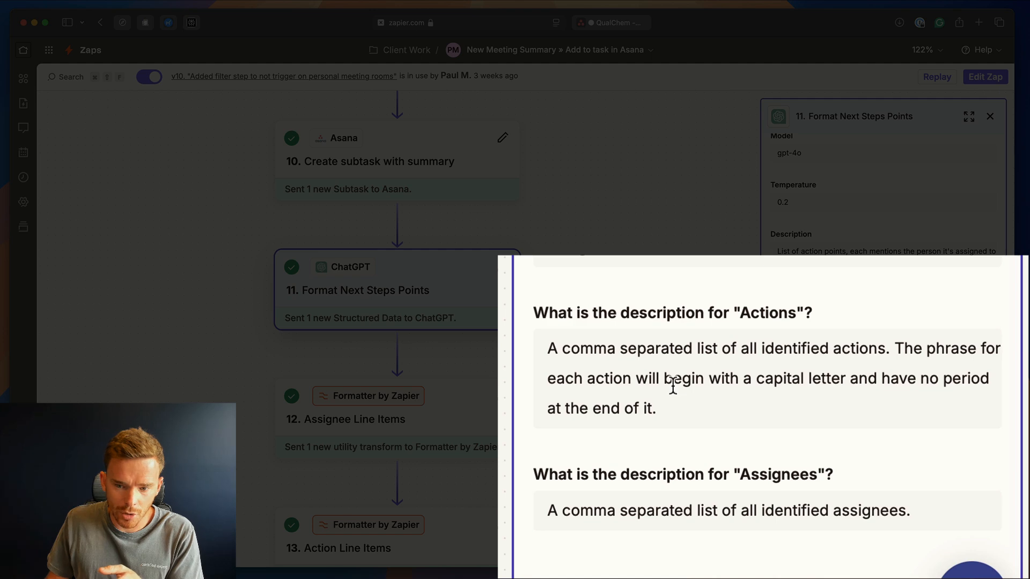
{"action": "mouse_move", "coordinate": [772, 420]}
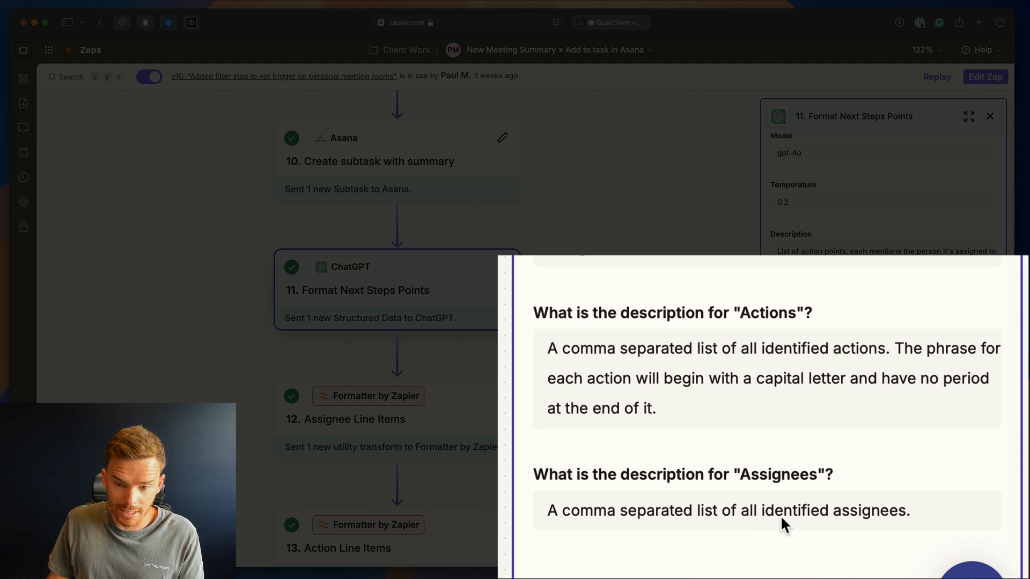
{"action": "scroll", "scroll_direction": "down", "scroll_amount": 3}
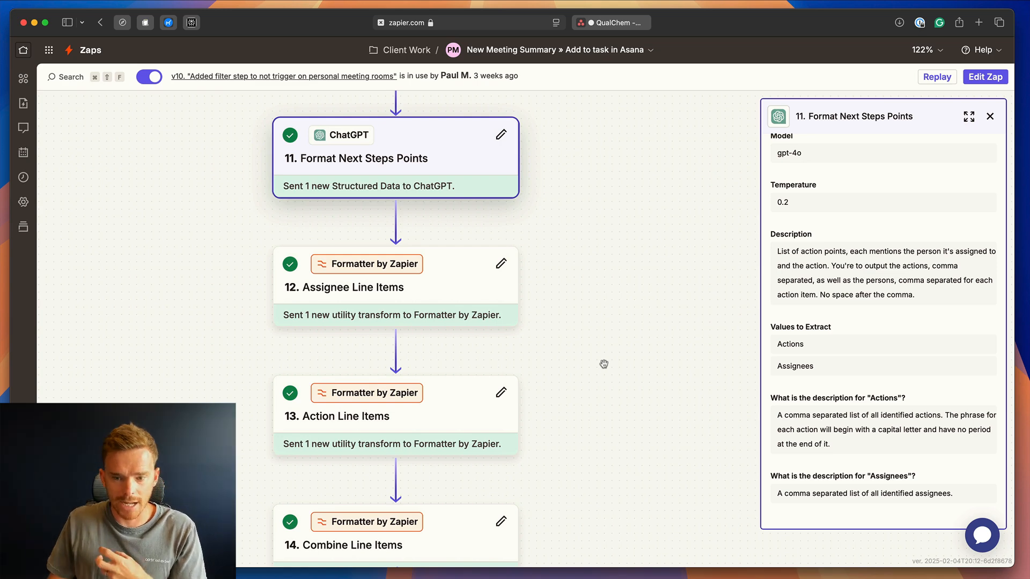
{"action": "mouse_move", "coordinate": [466, 339]}
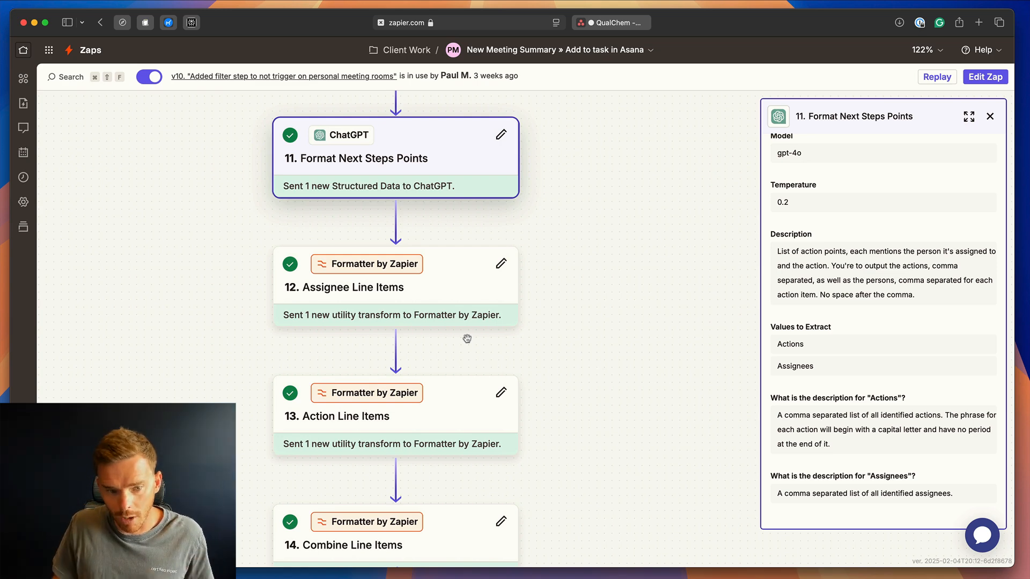
- Scroll past formatter steps 12–14 to step 15, Asana Add comment to parent task
{"action": "scroll", "scroll_direction": "down", "scroll_amount": 3}
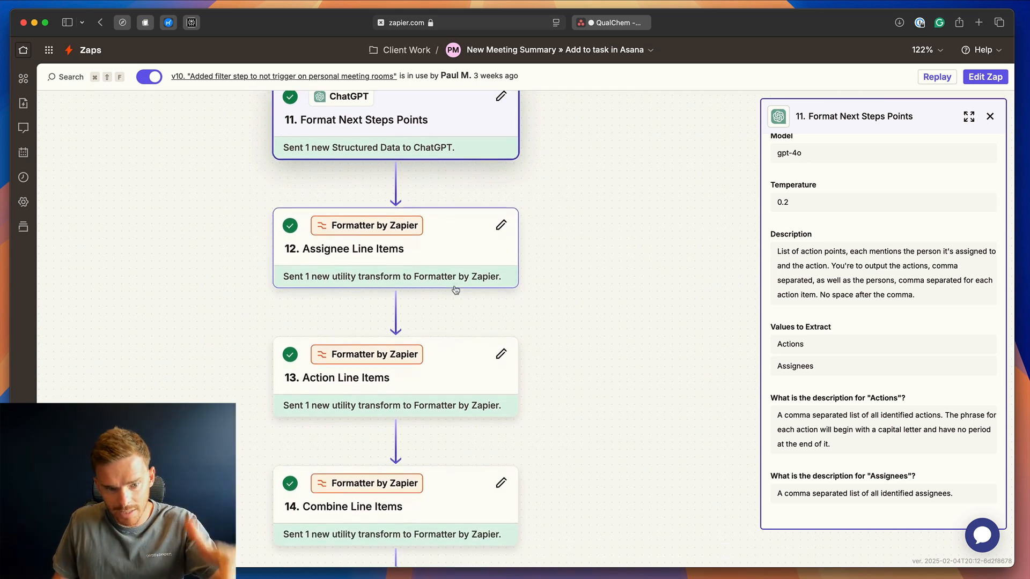
{"action": "scroll", "scroll_direction": "down", "scroll_amount": 3}
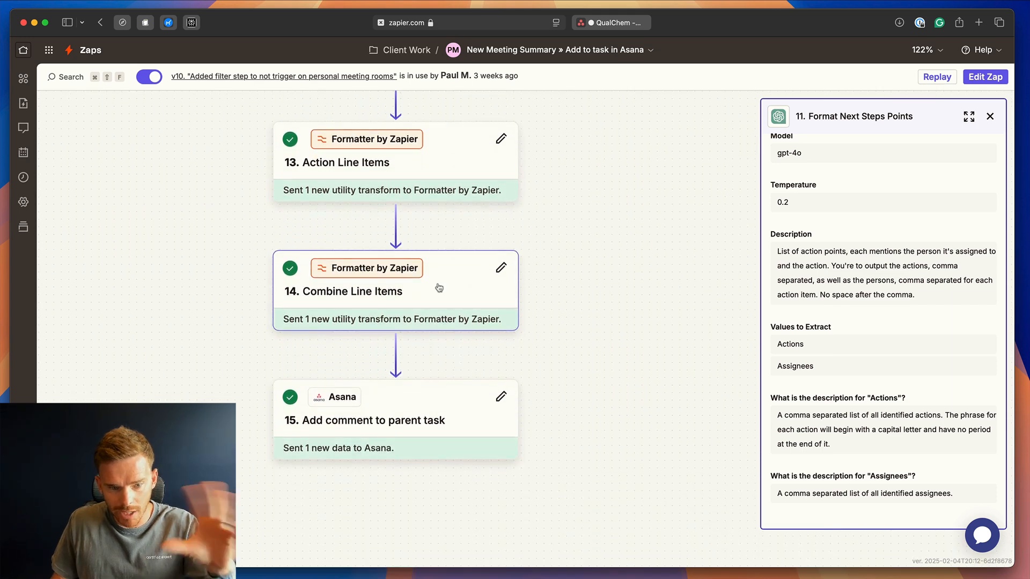
{"action": "mouse_move", "coordinate": [438, 435]}
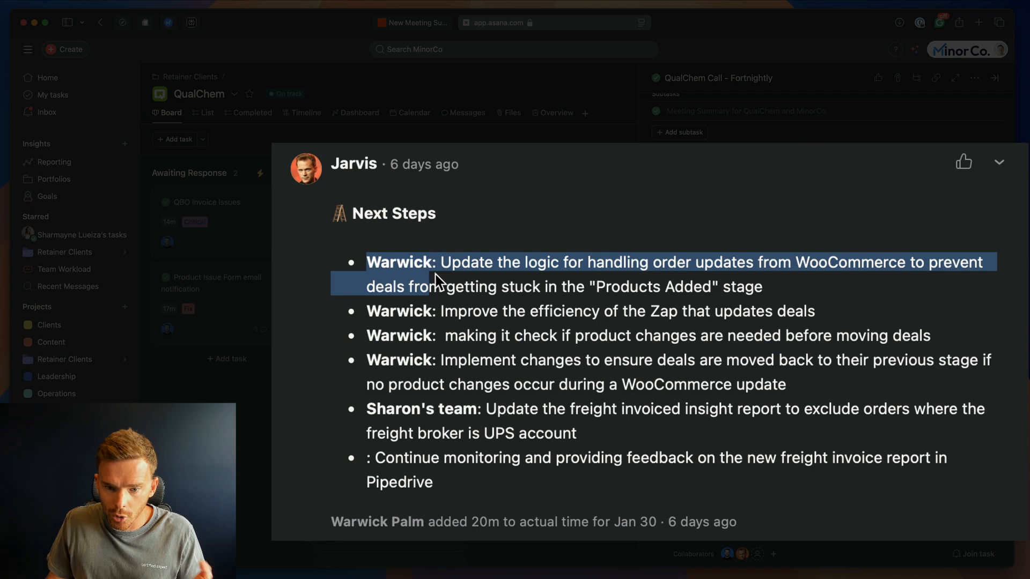
- Open the QualChem Call task in Asana to view the bulleted Next Steps comment
{"action": "left_click", "coordinate": [464, 263]}
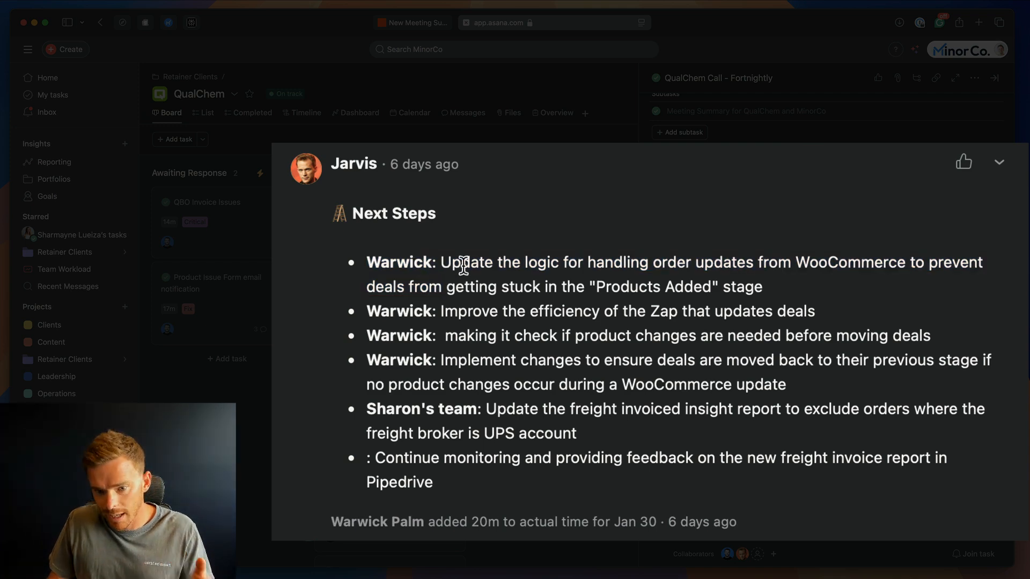
{"action": "mouse_move", "coordinate": [402, 426]}
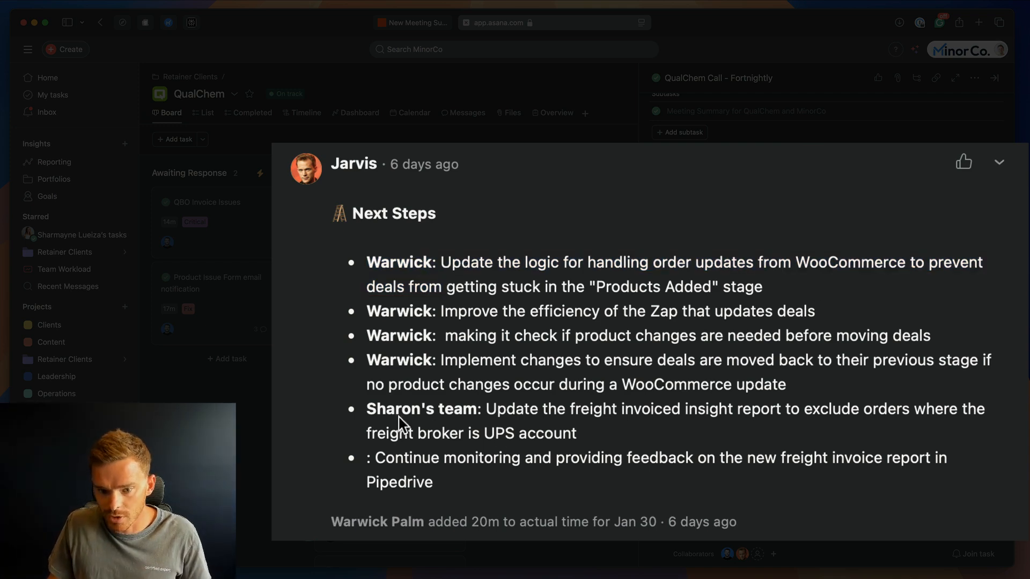
{"action": "mouse_move", "coordinate": [407, 410]}
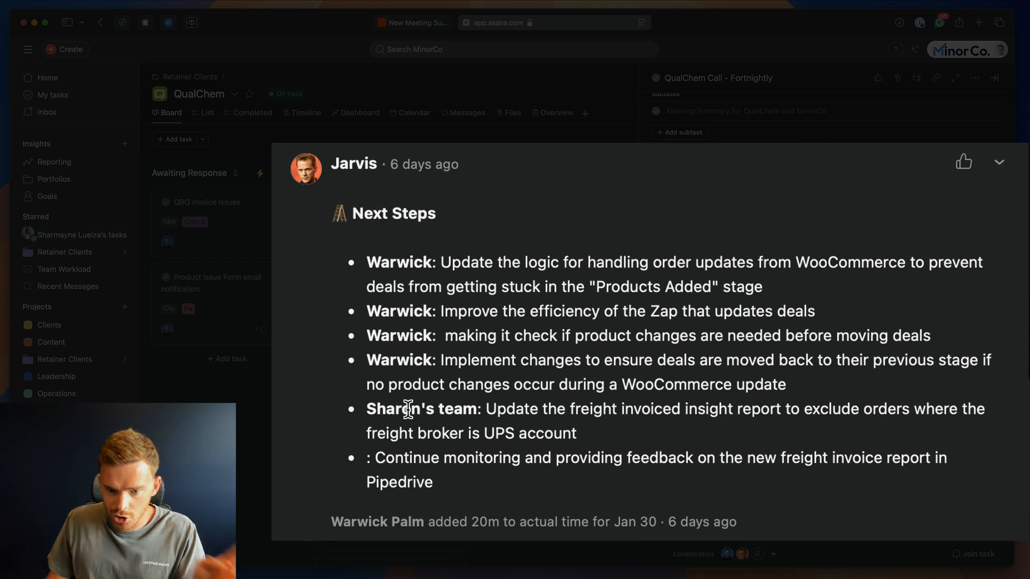
{"action": "mouse_move", "coordinate": [515, 410]}
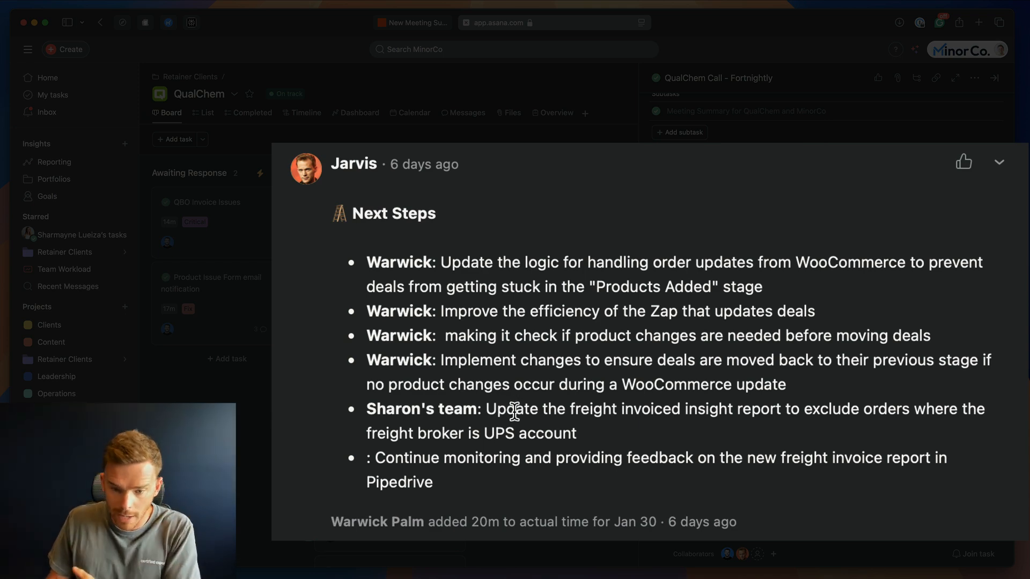
{"action": "mouse_move", "coordinate": [515, 427]}
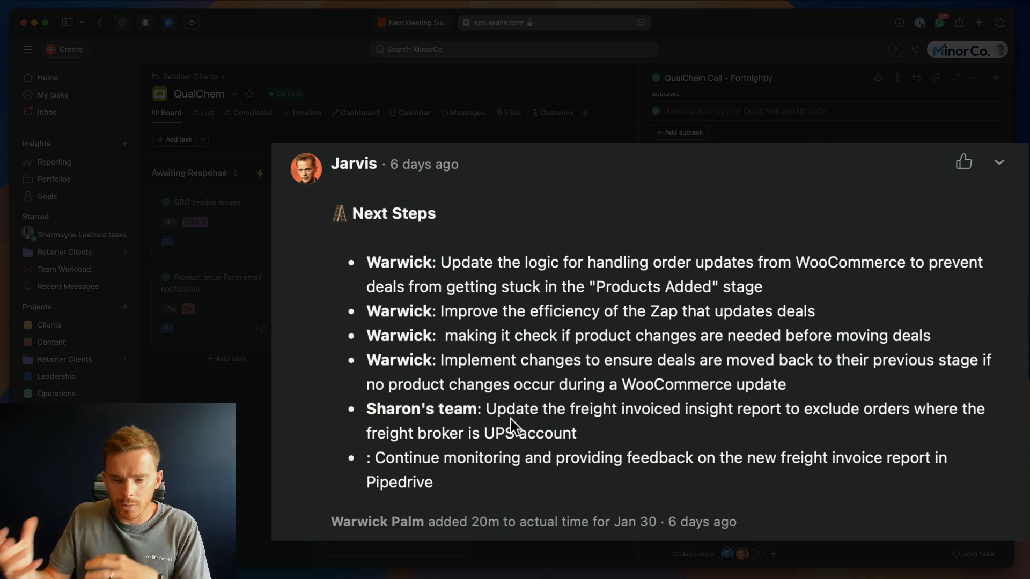